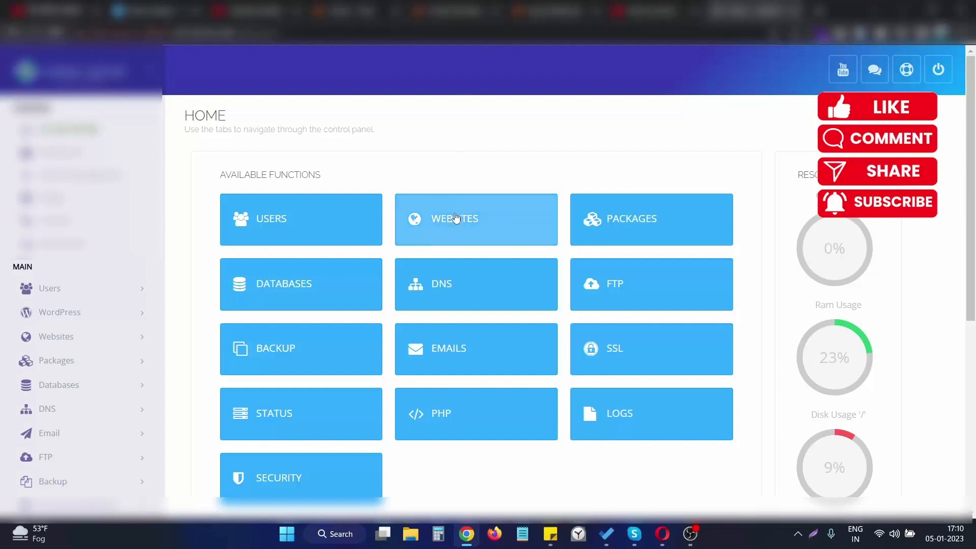
{"action": "mouse_move", "coordinate": [473, 218]}
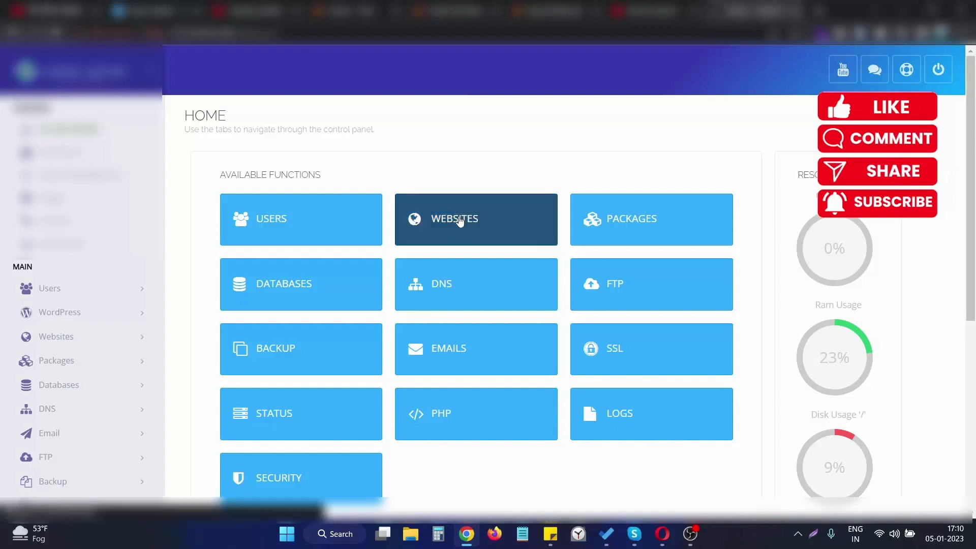
{"action": "mouse_move", "coordinate": [476, 220]}
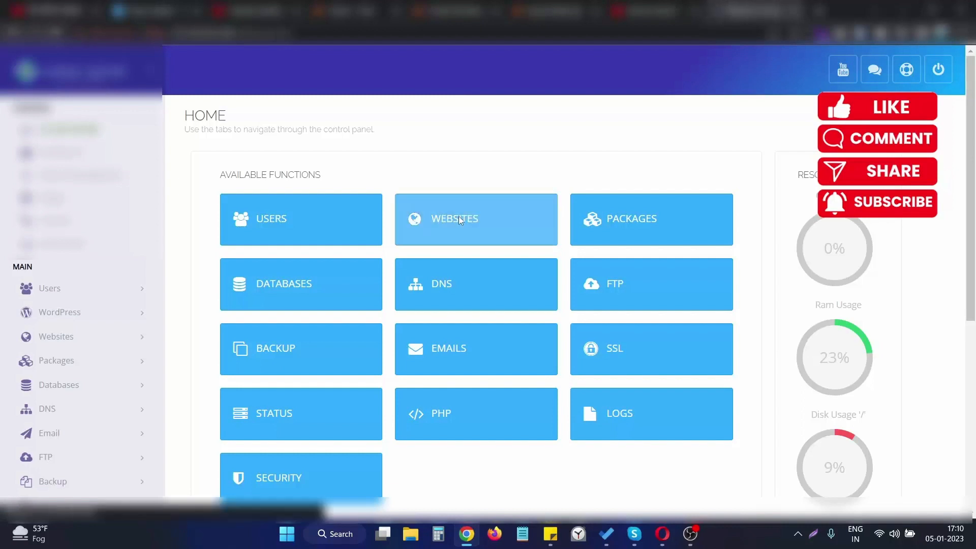
Go from the home dashboard to the Website Functions page via the Websites tile
{"action": "left_click", "coordinate": [476, 219]}
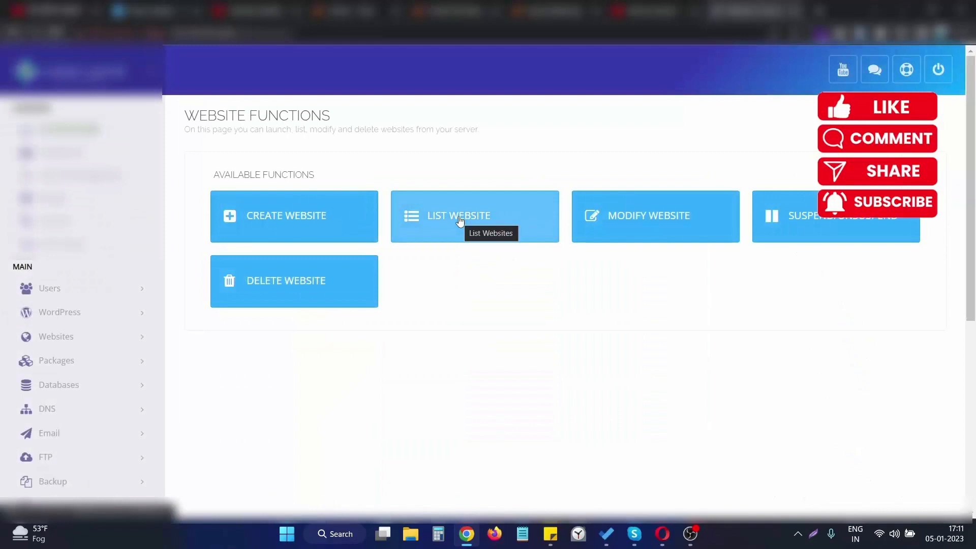
Show the list of hosted websites with their disk usage, package and owner details
{"action": "left_click", "coordinate": [475, 215]}
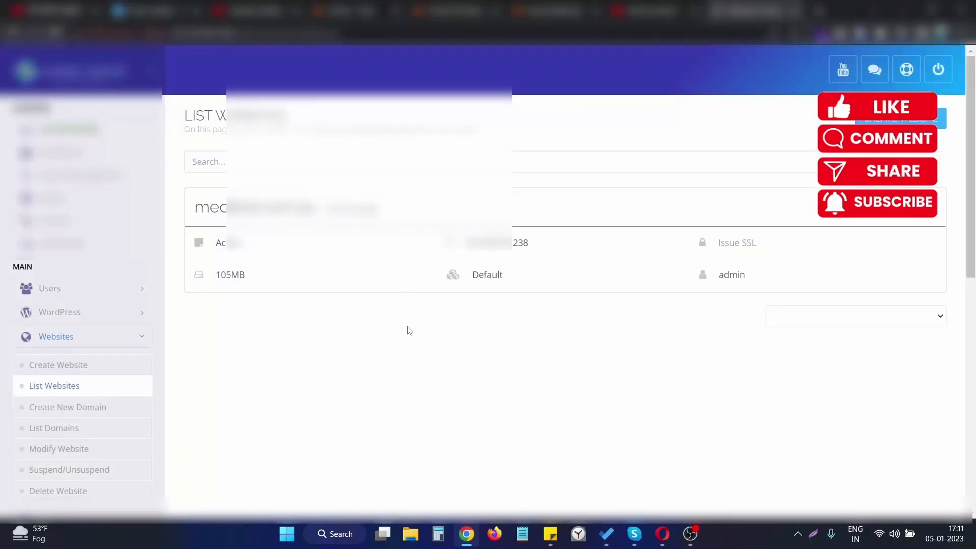
{"action": "mouse_move", "coordinate": [400, 270]}
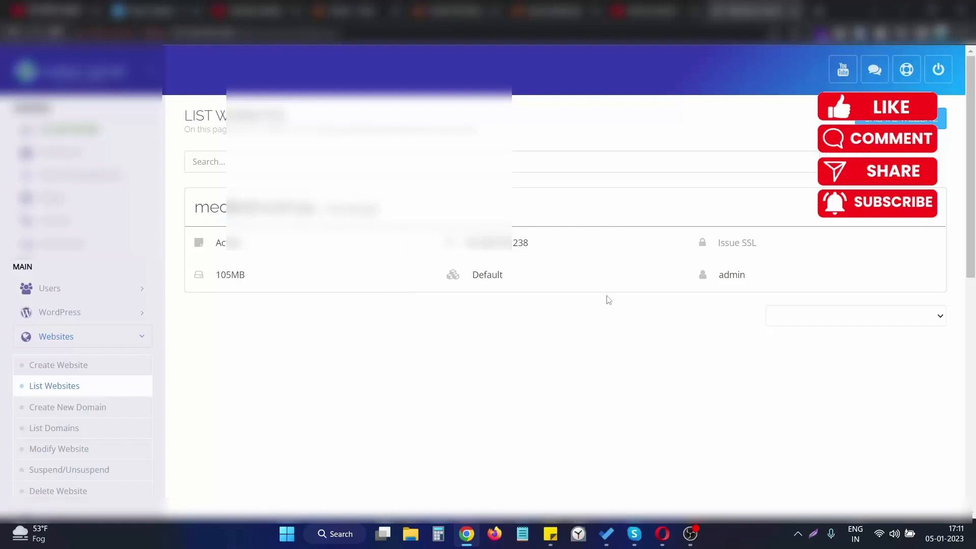
{"action": "mouse_move", "coordinate": [638, 235]}
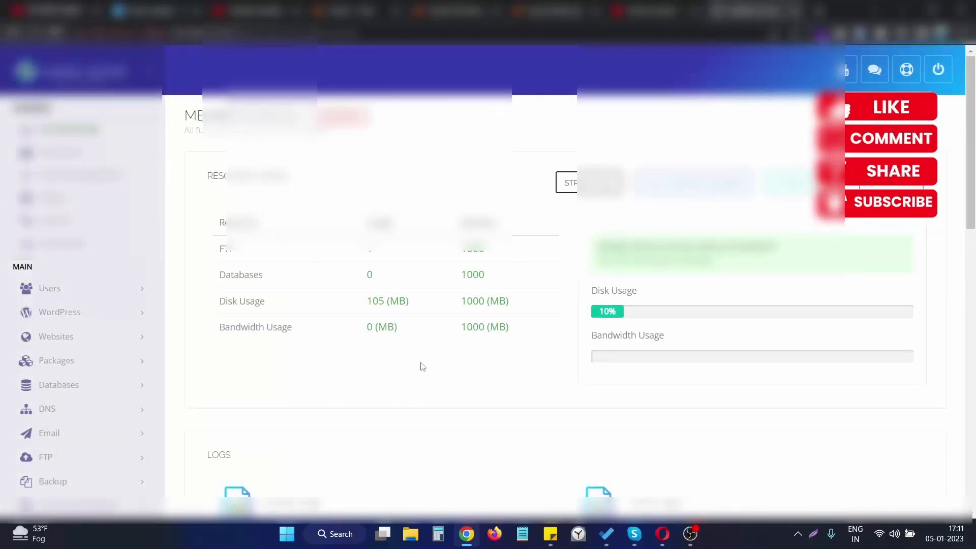
{"action": "scroll", "scroll_direction": "down", "scroll_amount": 3}
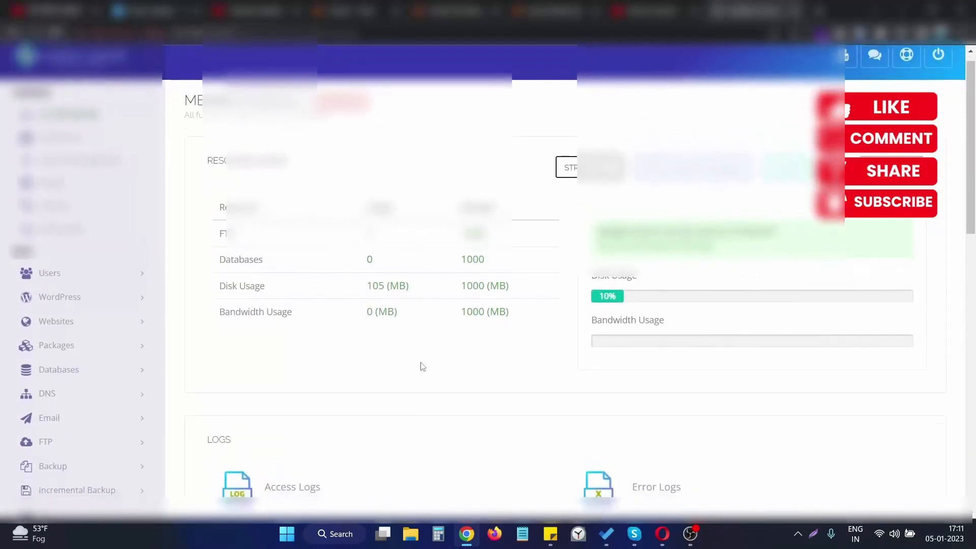
{"action": "scroll", "scroll_direction": "down", "scroll_amount": 3}
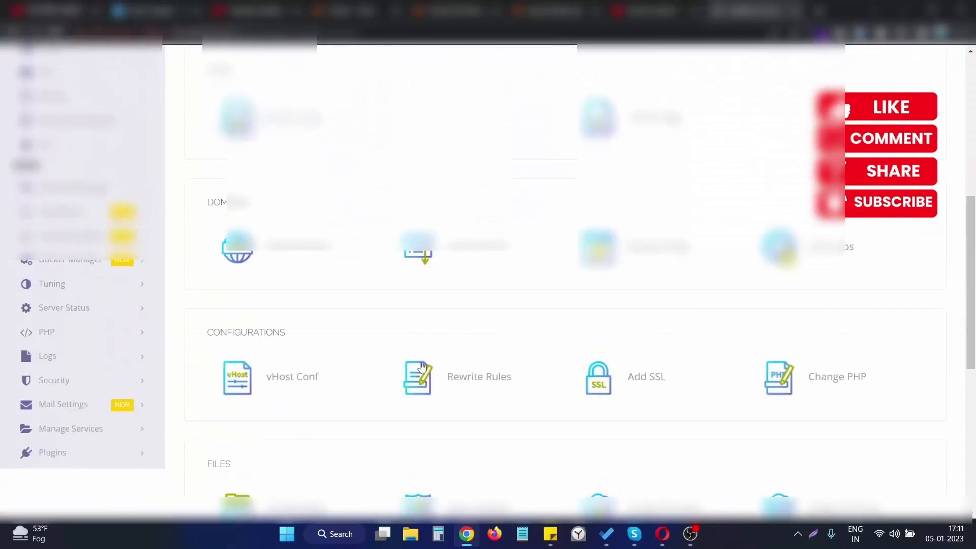
{"action": "scroll", "scroll_direction": "down", "scroll_amount": 3}
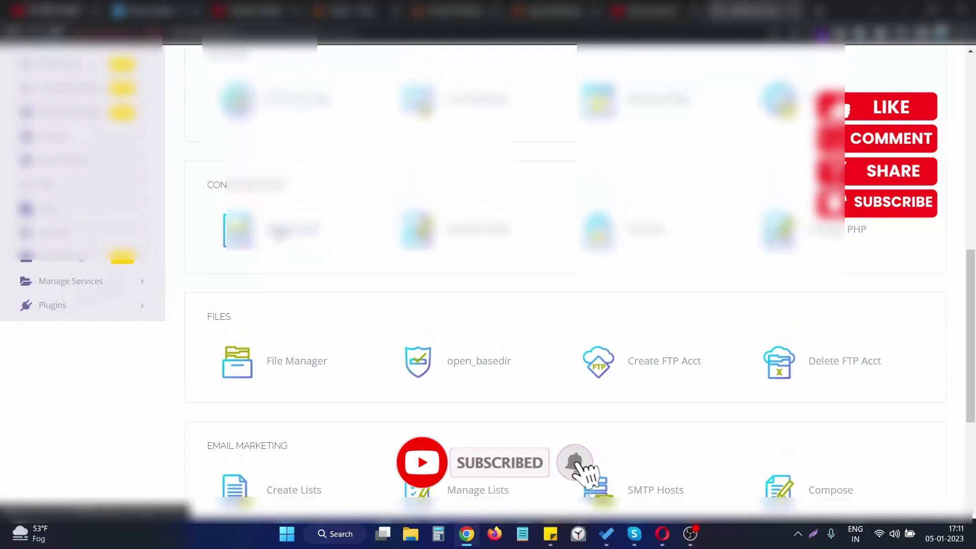
{"action": "scroll", "scroll_direction": "down", "scroll_amount": 3}
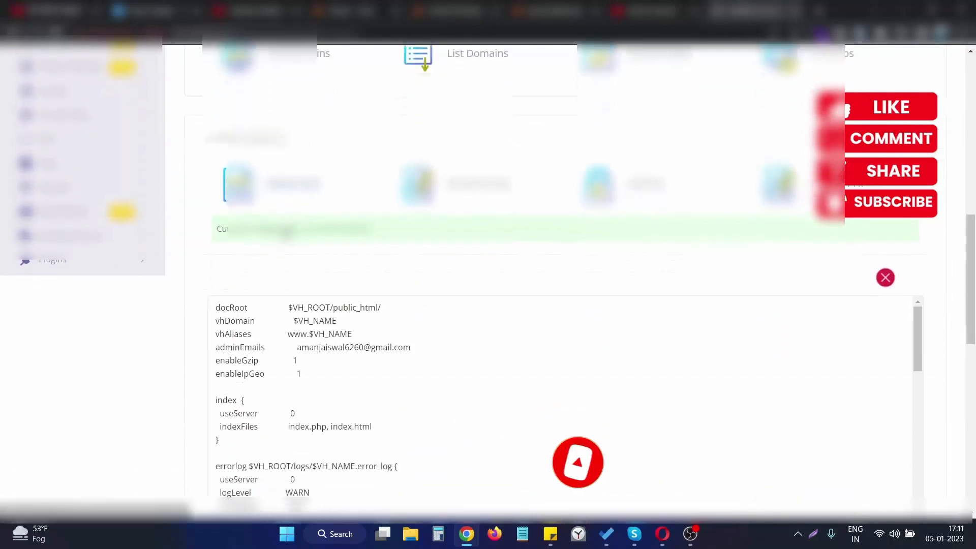
Scroll through the loaded vHost configuration and pick out the docRoot line to inspect
{"action": "scroll", "scroll_direction": "down", "scroll_amount": 3}
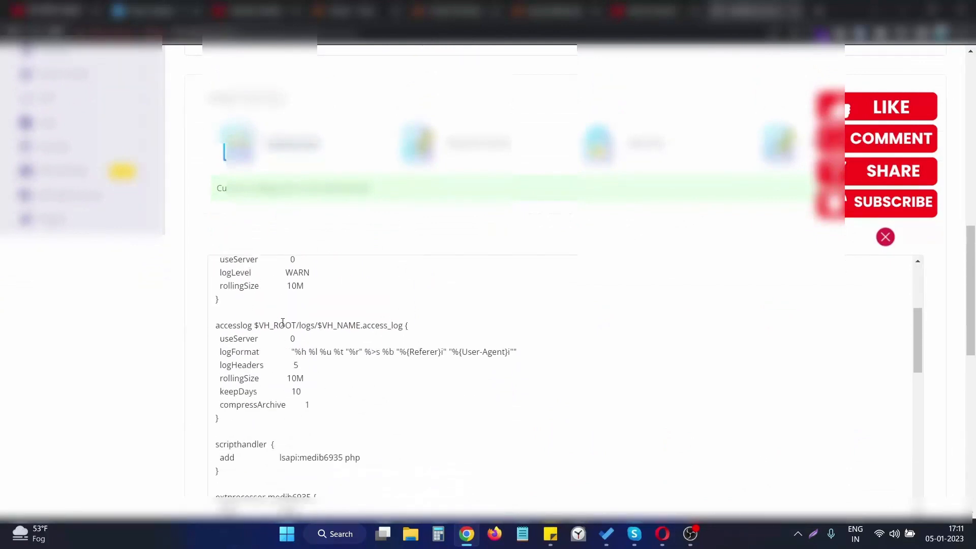
{"action": "scroll", "scroll_direction": "down", "scroll_amount": 3}
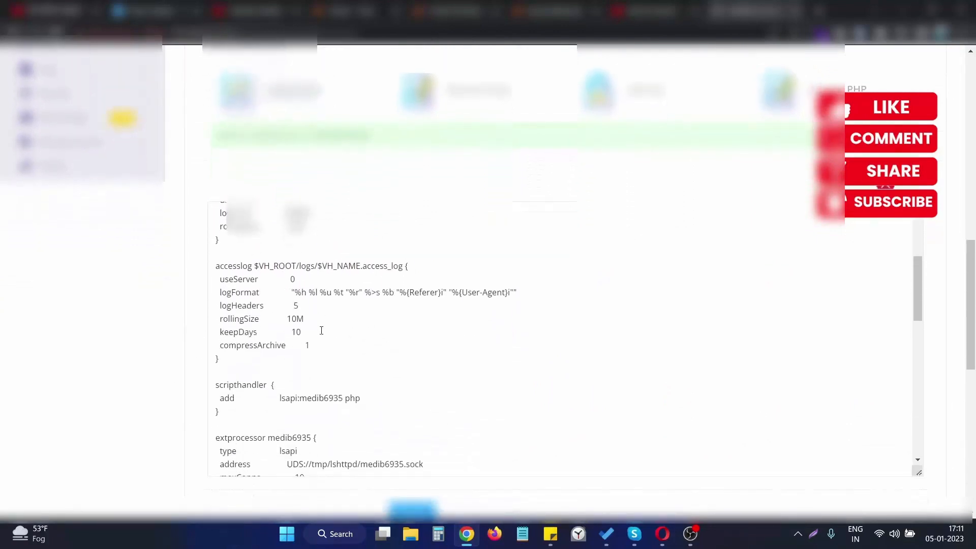
{"action": "scroll", "scroll_direction": "down", "scroll_amount": 3}
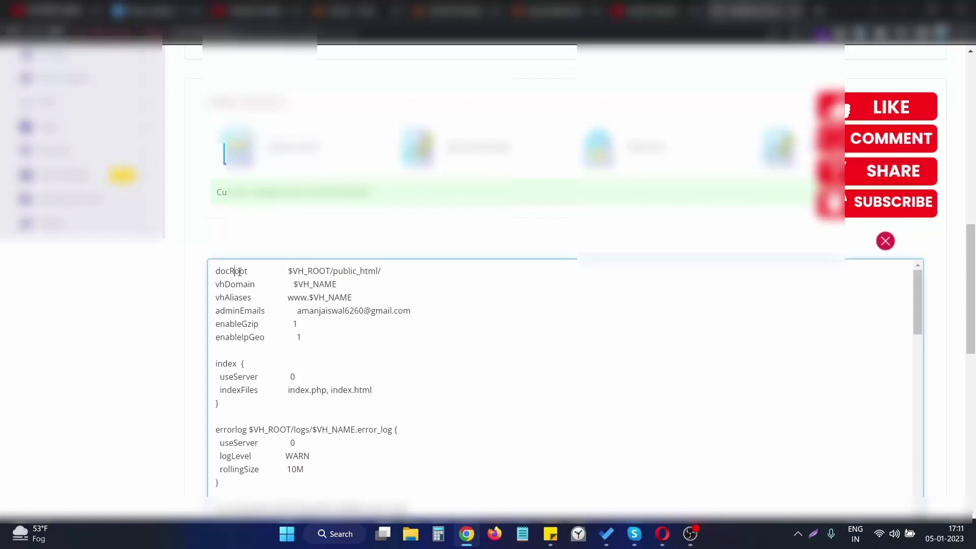
{"action": "double_click", "coordinate": [231, 270]}
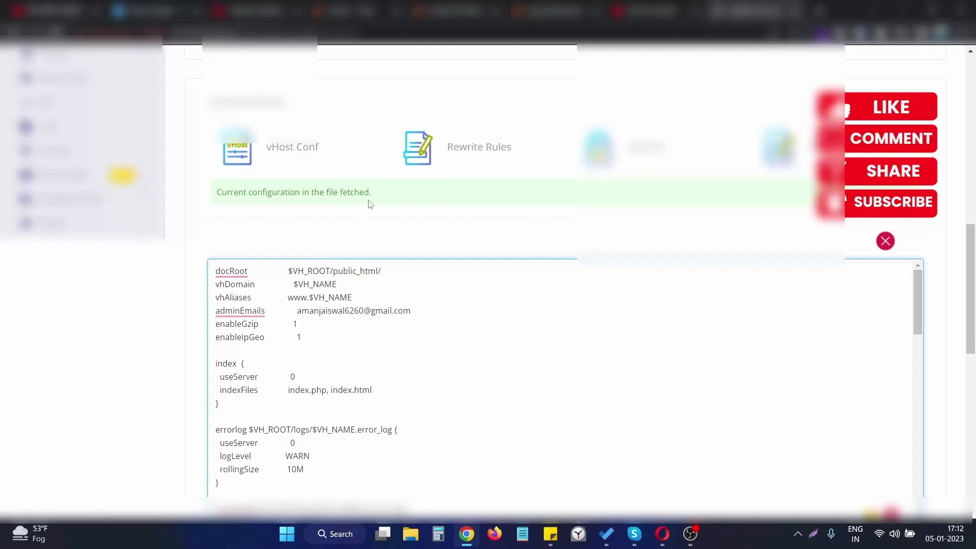
{"action": "scroll", "scroll_direction": "down", "scroll_amount": 3}
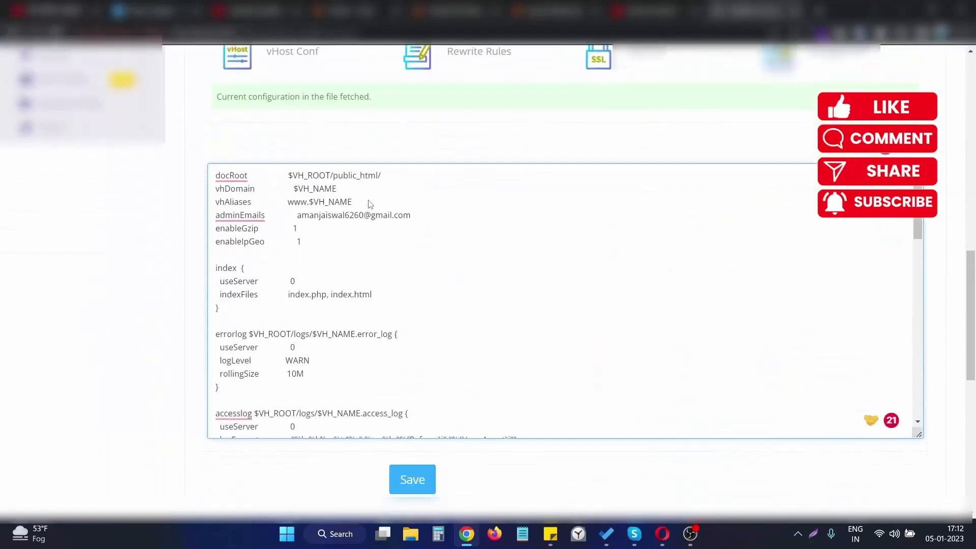
{"action": "scroll", "scroll_direction": "down", "scroll_amount": 3}
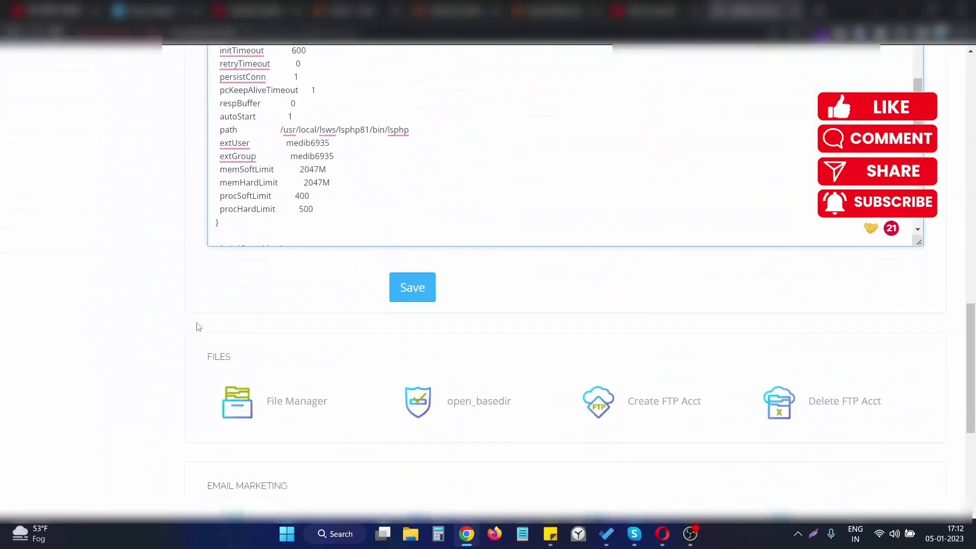
{"action": "scroll", "scroll_direction": "down", "scroll_amount": 3}
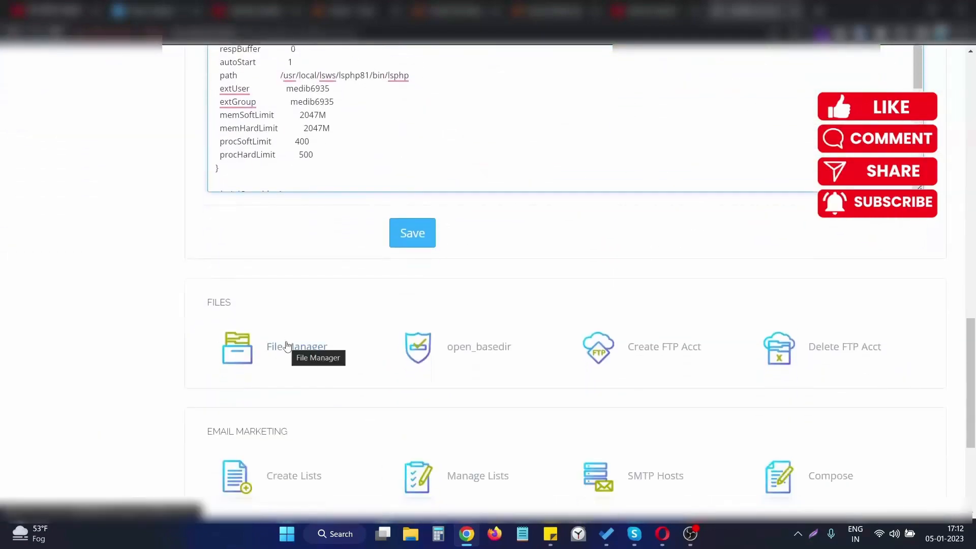
{"action": "mouse_move", "coordinate": [354, 204]}
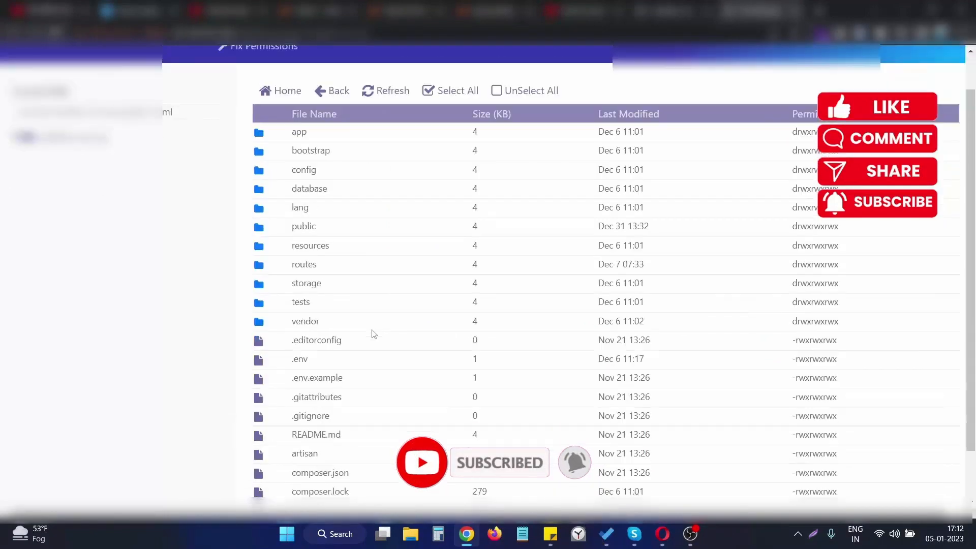
{"action": "scroll", "scroll_direction": "down", "scroll_amount": 3}
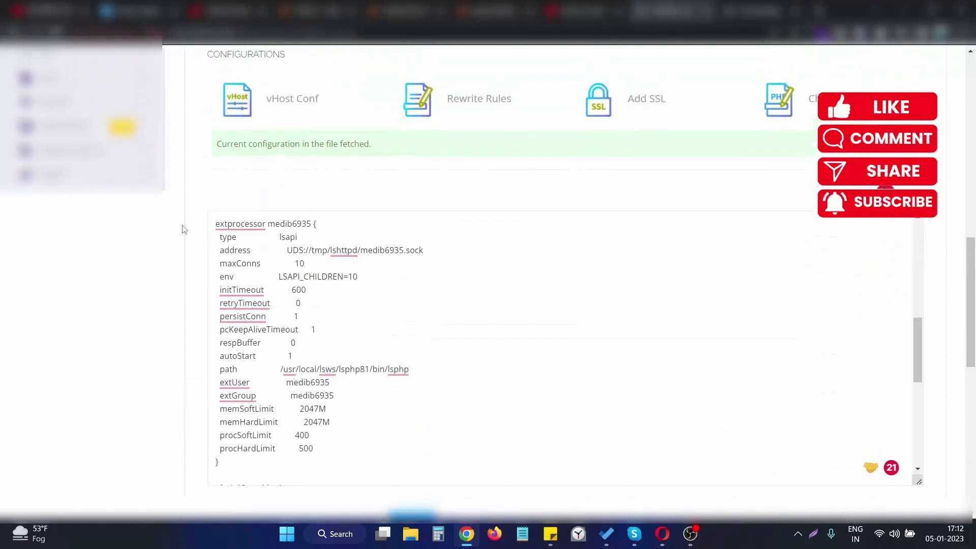
Append public to the docRoot line so it reads $VH_ROOT/public_html/public
{"action": "scroll", "scroll_direction": "down", "scroll_amount": 3}
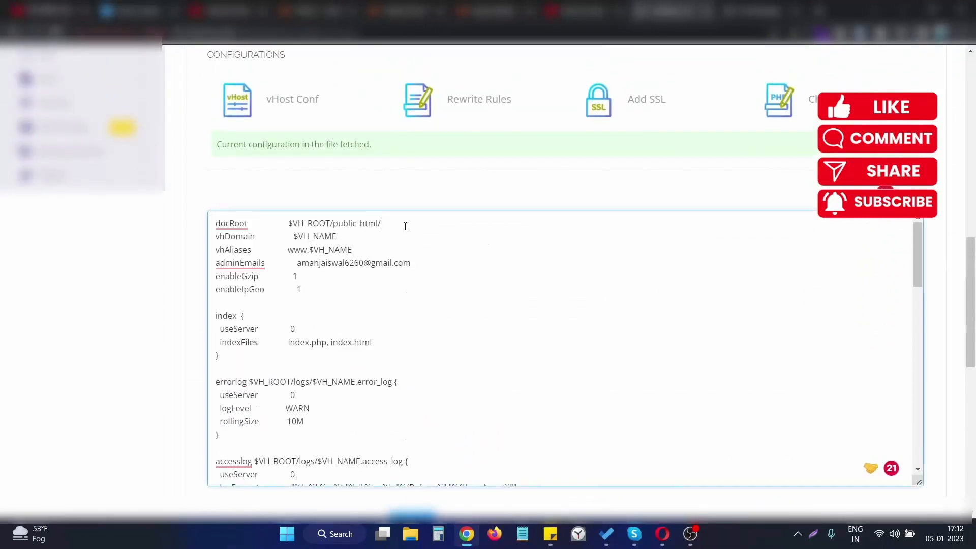
{"action": "type", "text": "public"}
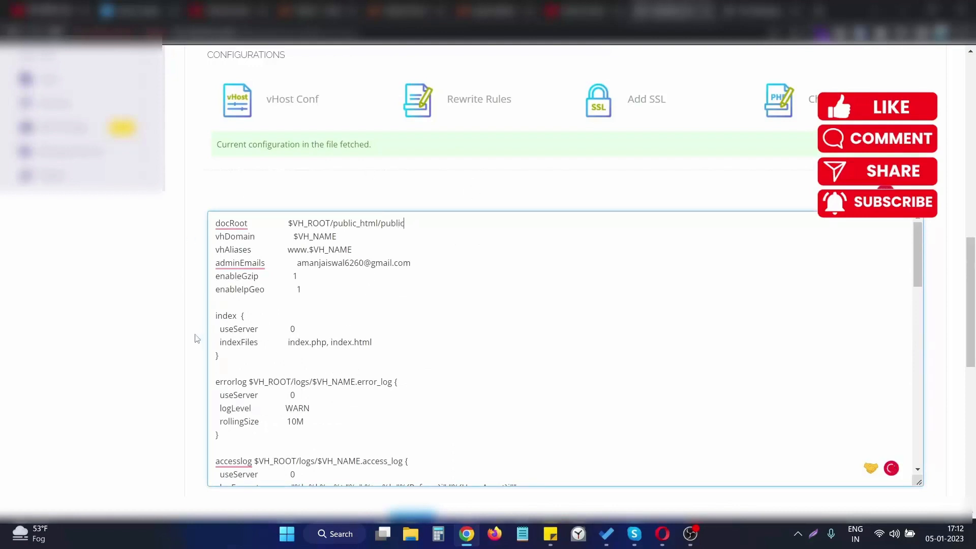
{"action": "scroll", "scroll_direction": "down", "scroll_amount": 3}
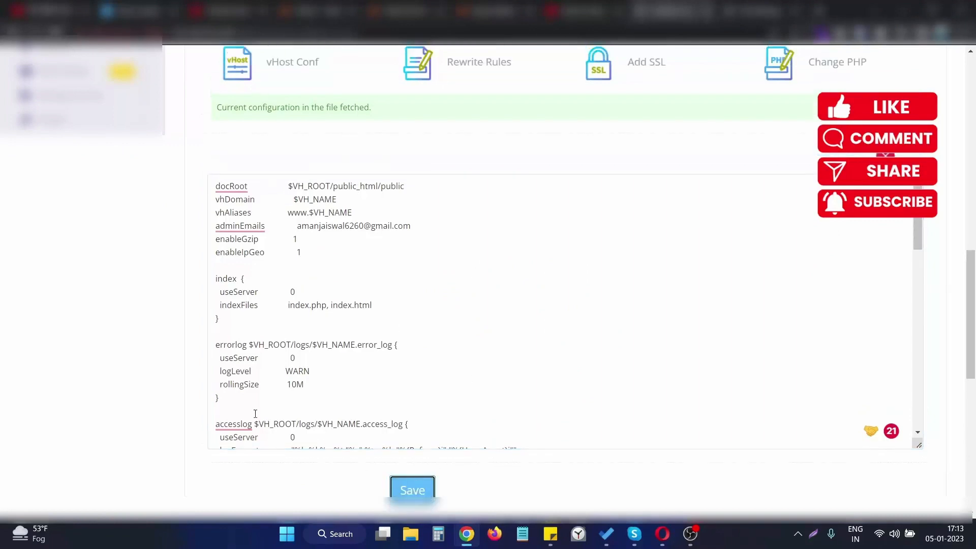
Save the edited vHost configuration so CyberPanel confirms the change
{"action": "left_click", "coordinate": [412, 490]}
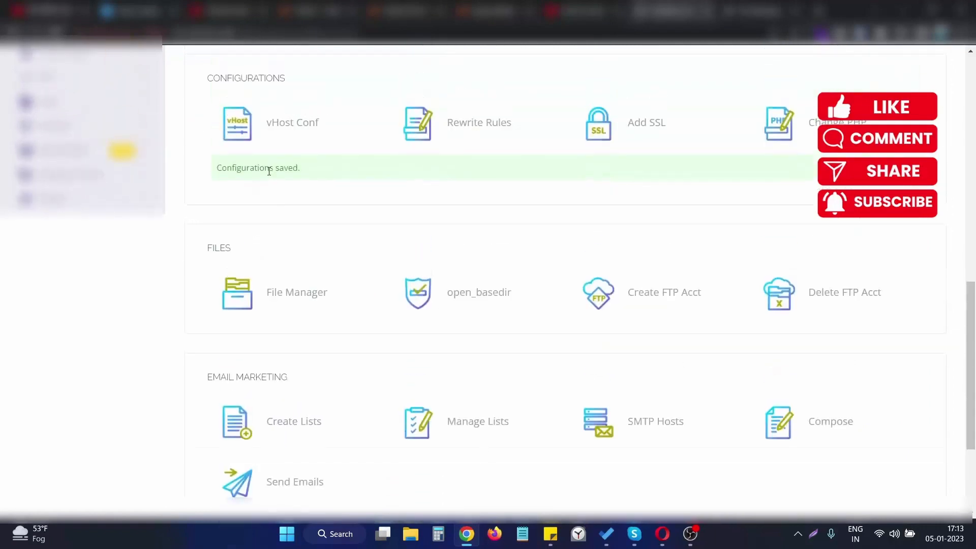
{"action": "mouse_move", "coordinate": [705, 531]}
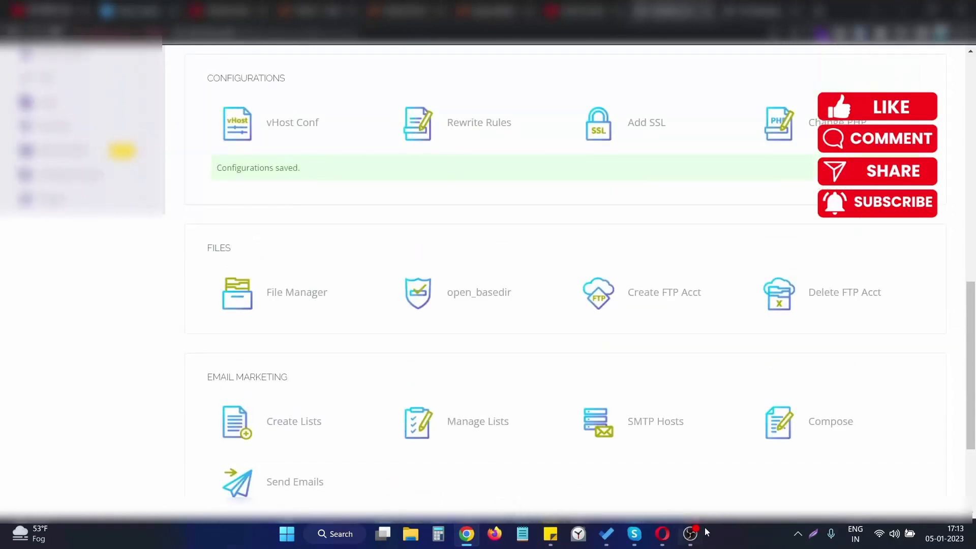